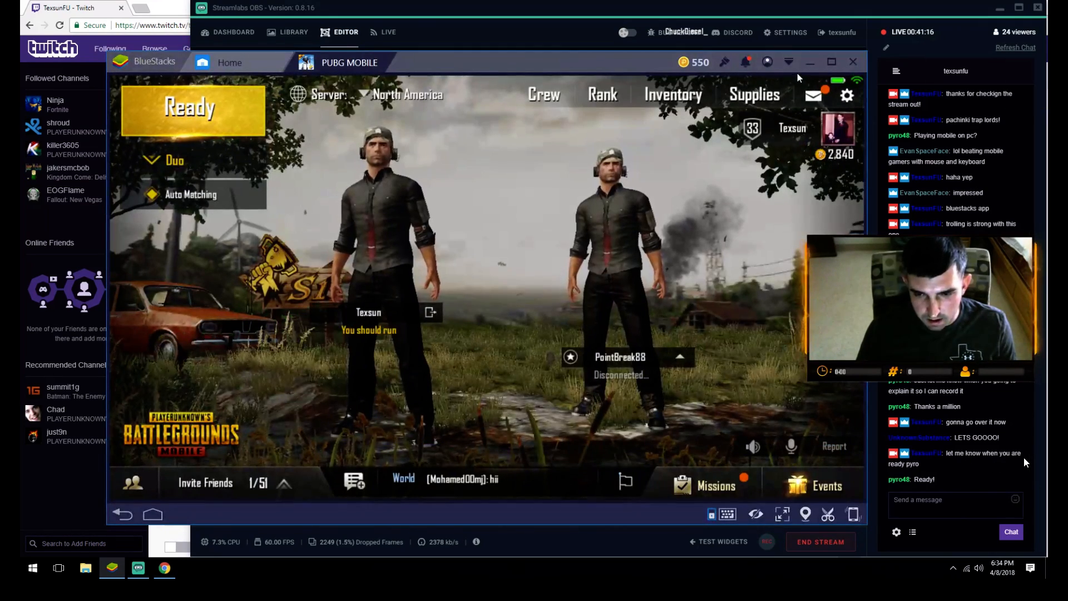
Check BlueStacks settings: high DPI display, OpenGL engine, 4 cores and 4096 MB RAM.
left_click(789, 62)
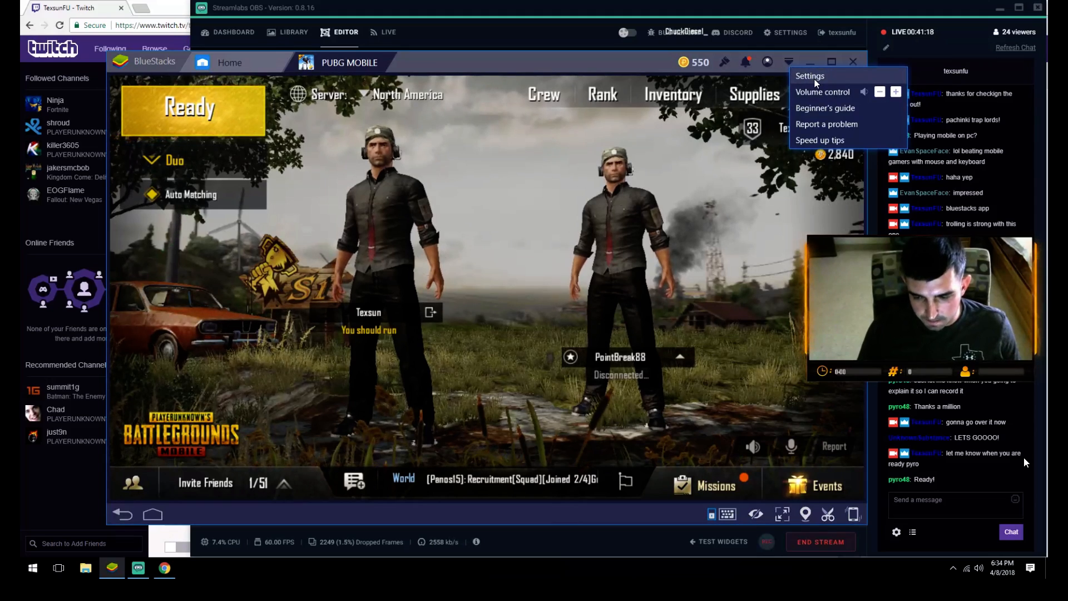
left_click(810, 76)
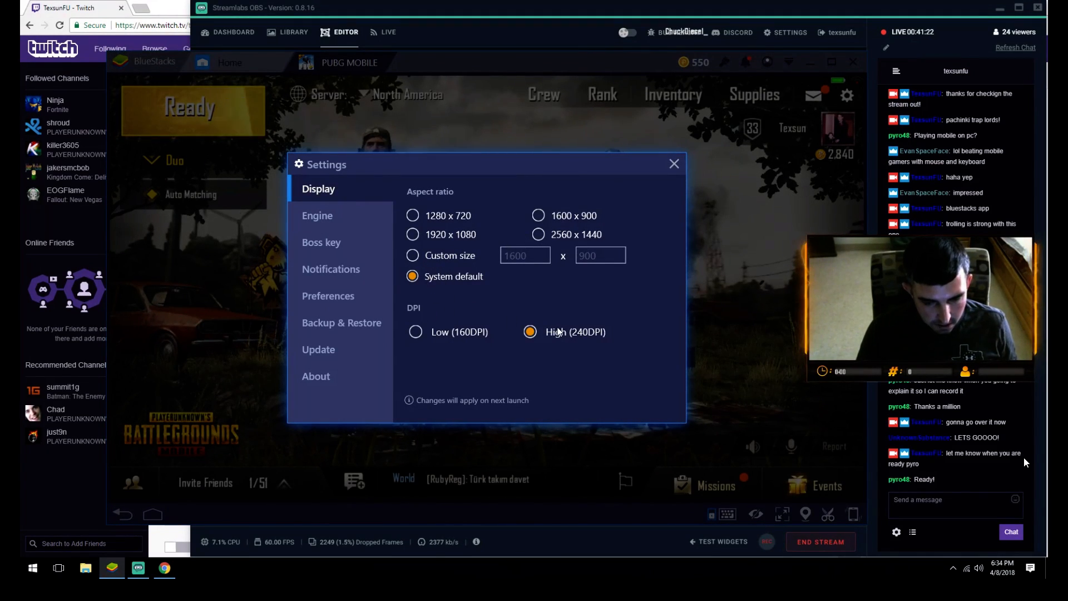
left_click(317, 215)
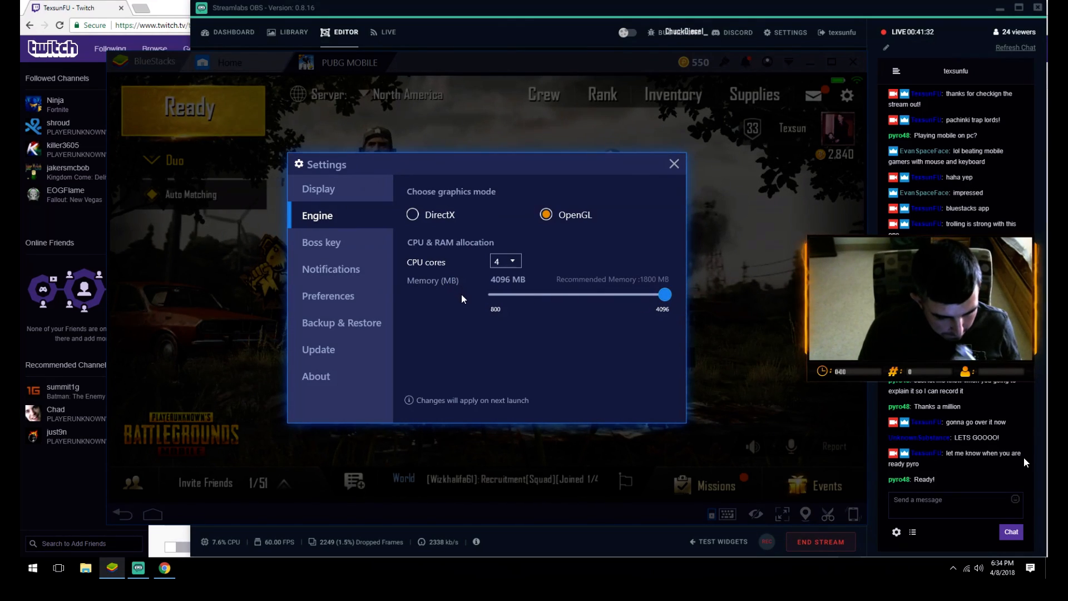
mouse_move(546, 299)
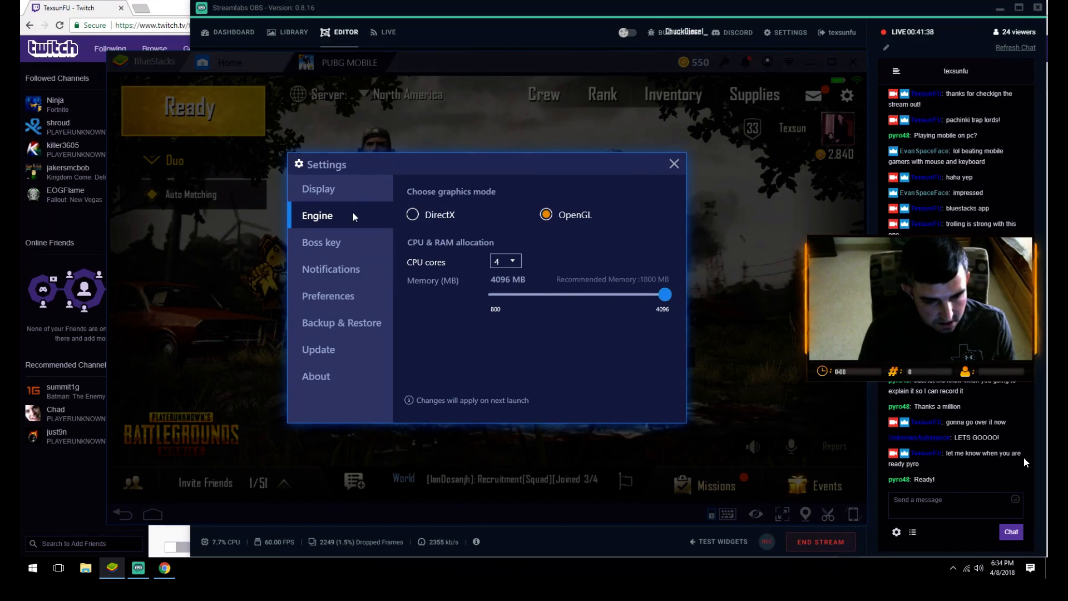
left_click(319, 188)
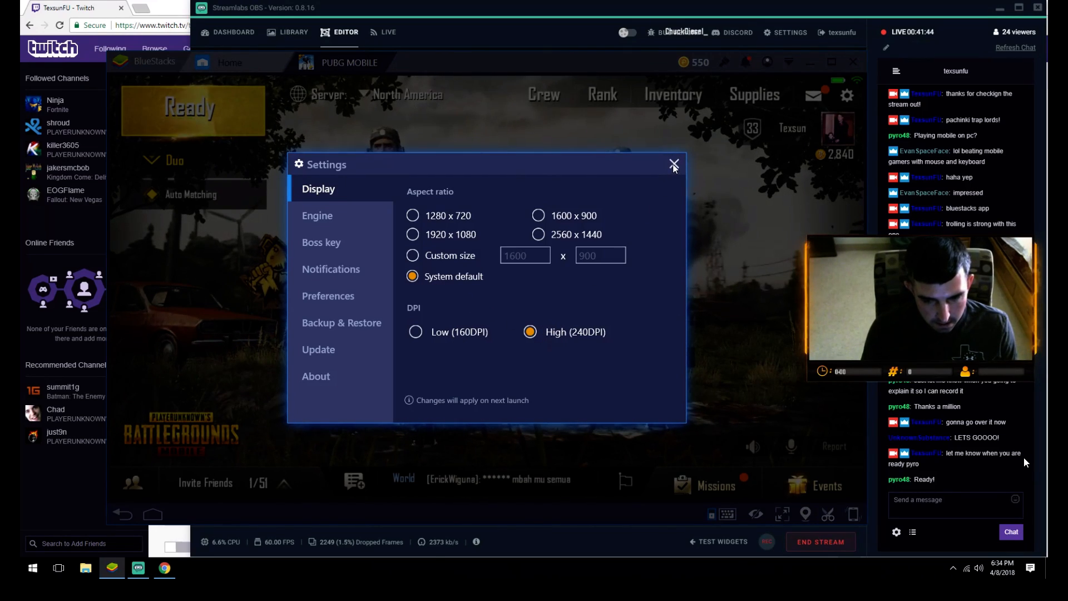
Close emulator settings and view PUBG graphics, then camera sensitivity values (42%, 30%, 28%, 16%, 10%).
left_click(674, 165)
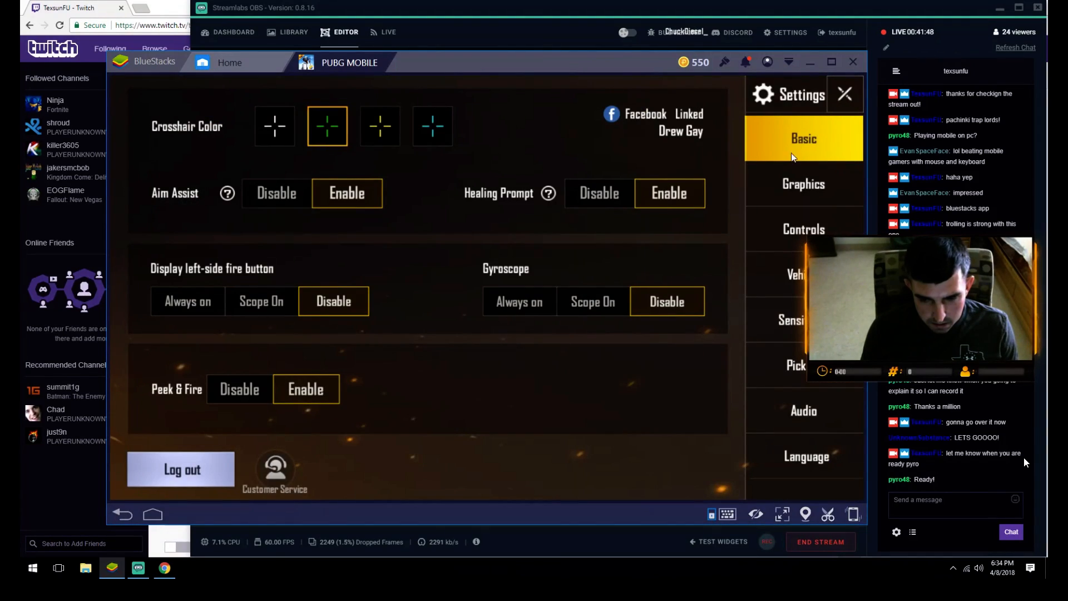
left_click(803, 184)
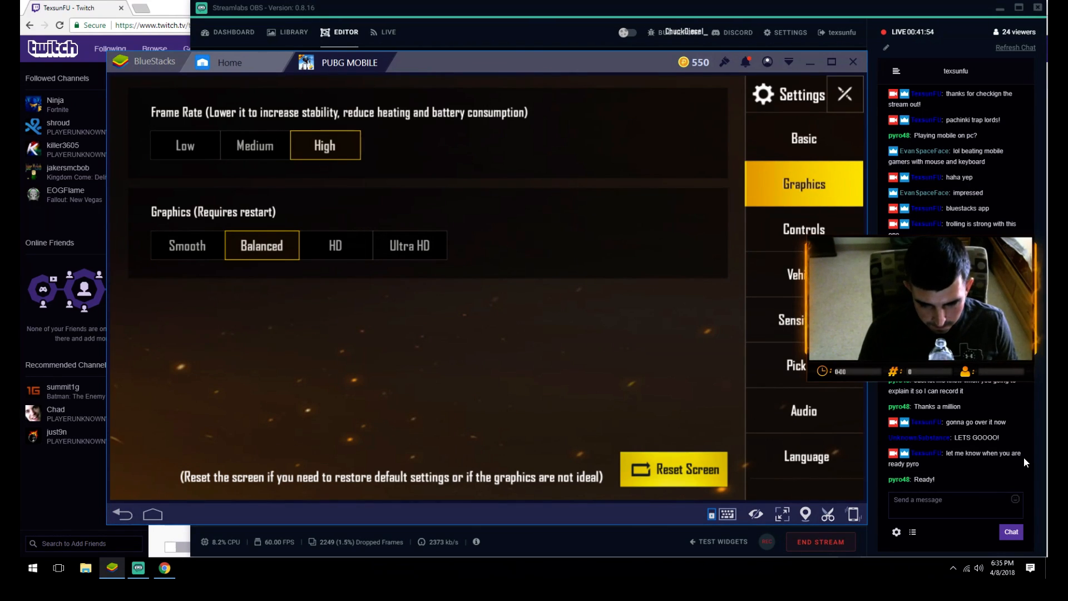
left_click(804, 319)
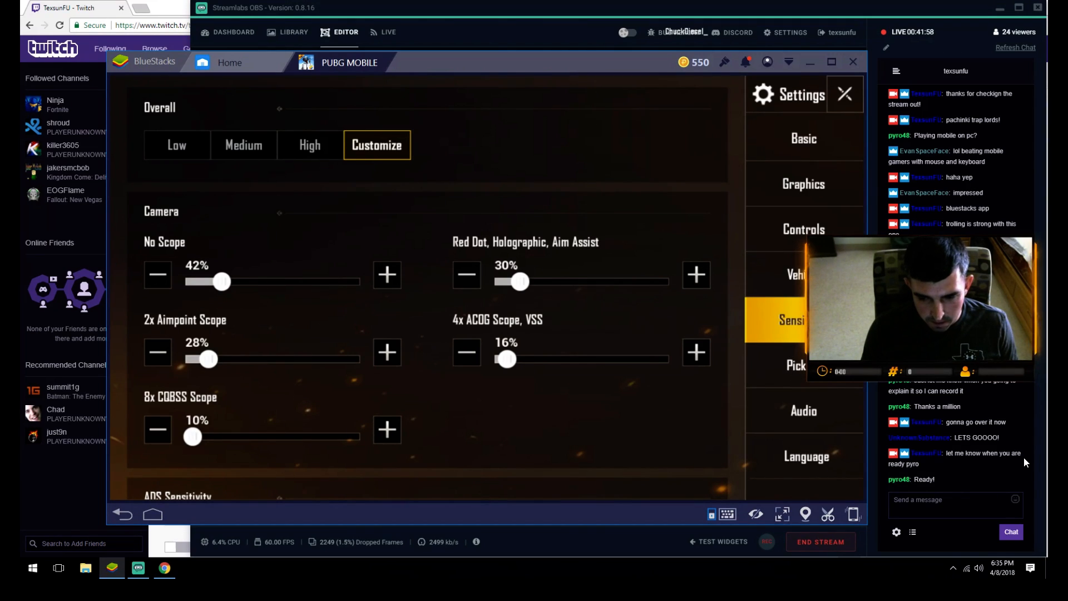
Show PUBG's control layouts 1–3, keeping fixed-button layout 3 selected.
left_click(803, 229)
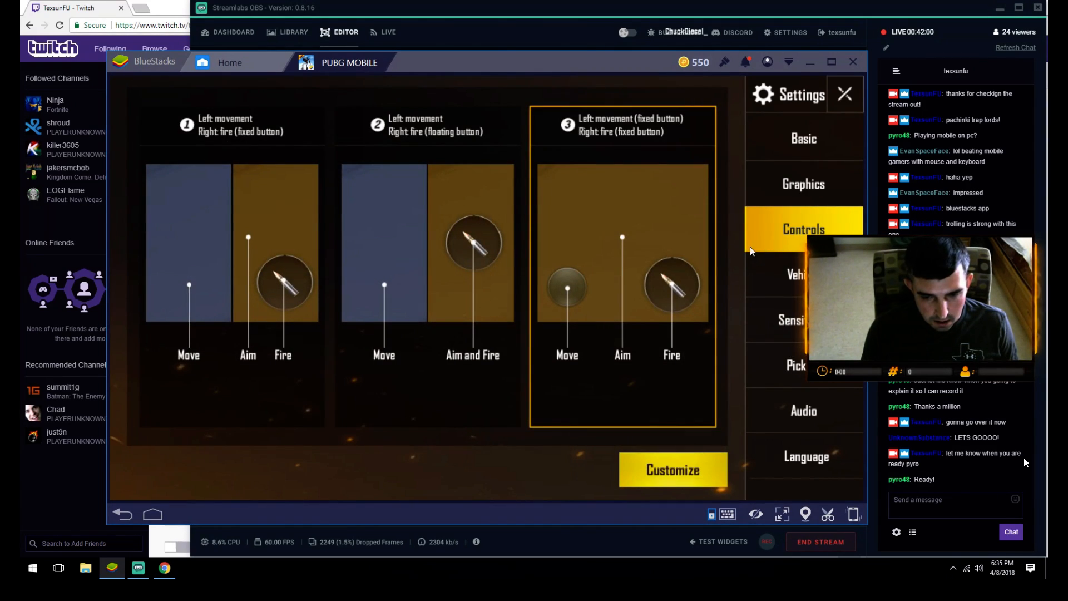
mouse_move(603, 355)
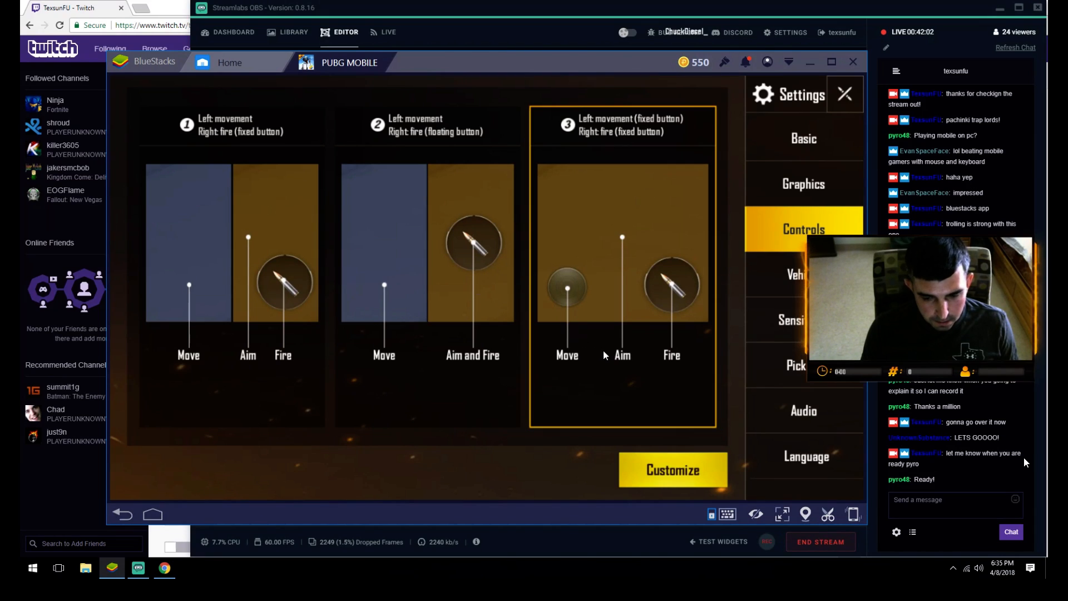
mouse_move(597, 133)
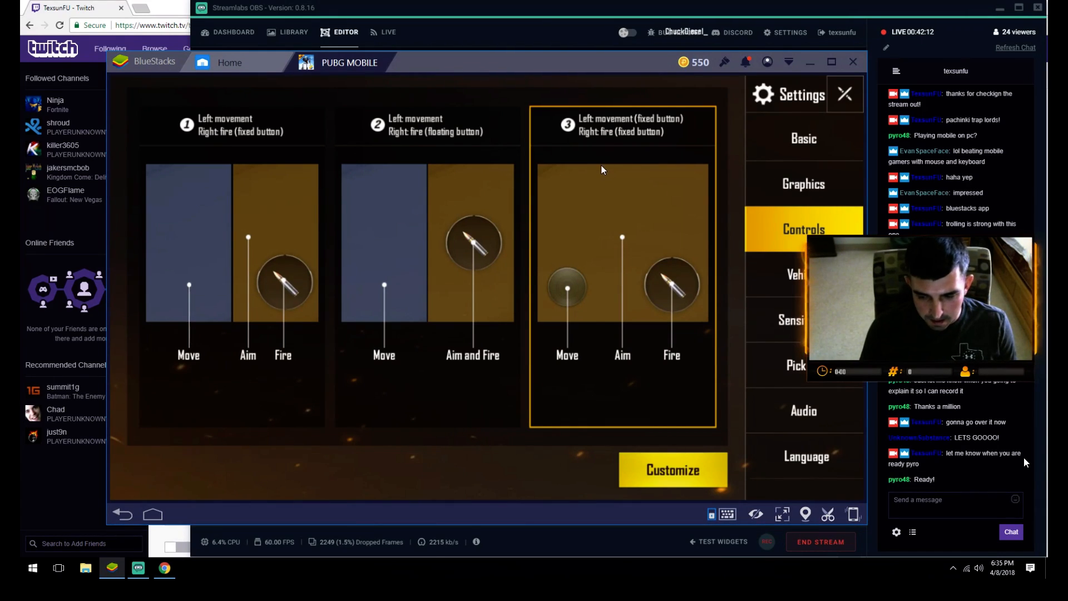
mouse_move(645, 250)
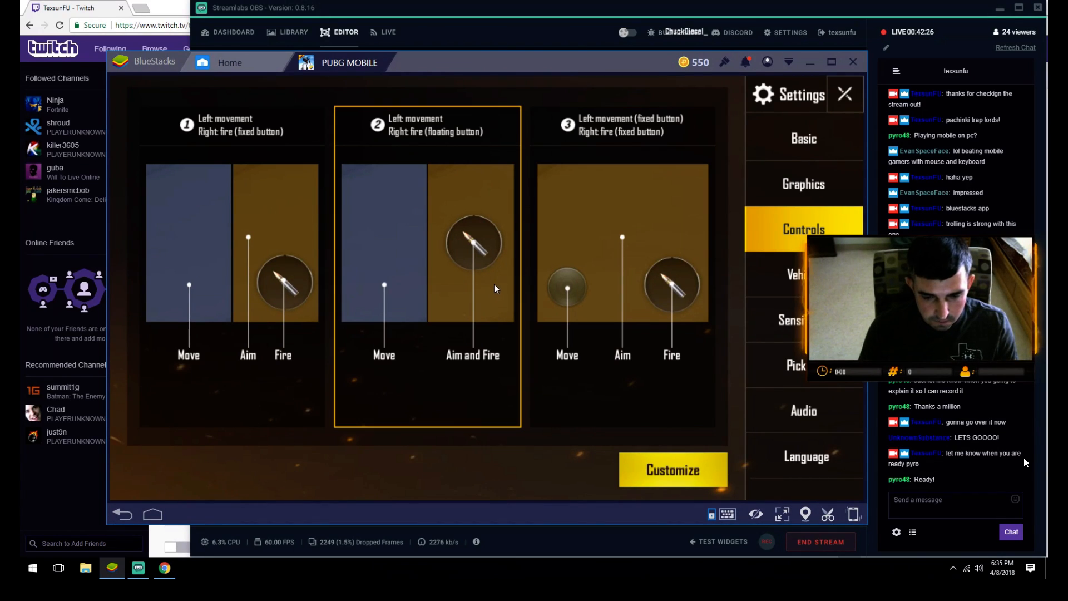
mouse_move(647, 361)
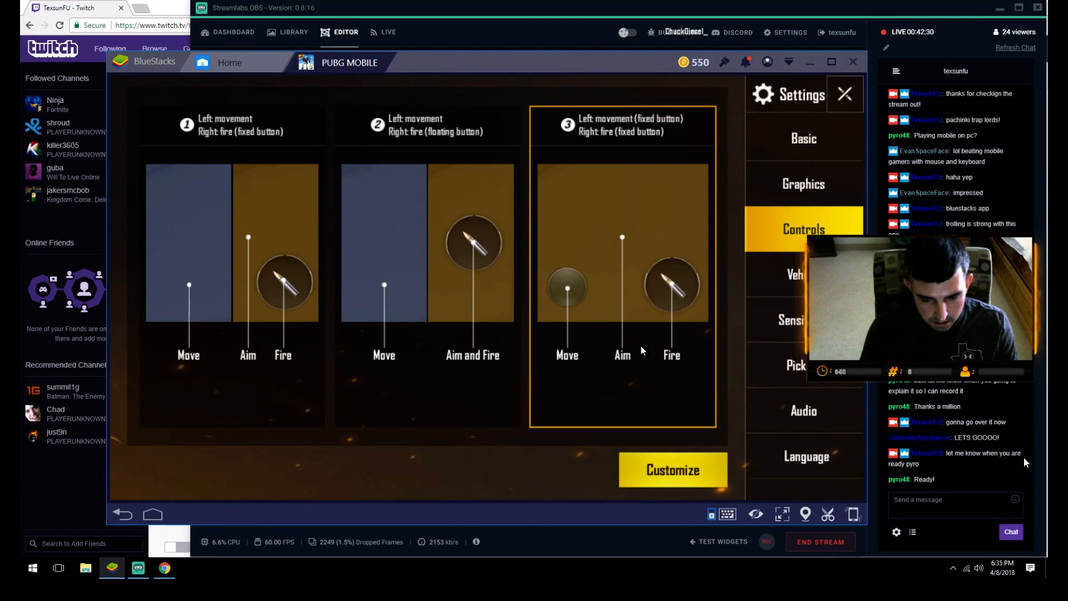
Open the Customize editor for control Scheme 3's button size, transparency and location.
left_click(671, 470)
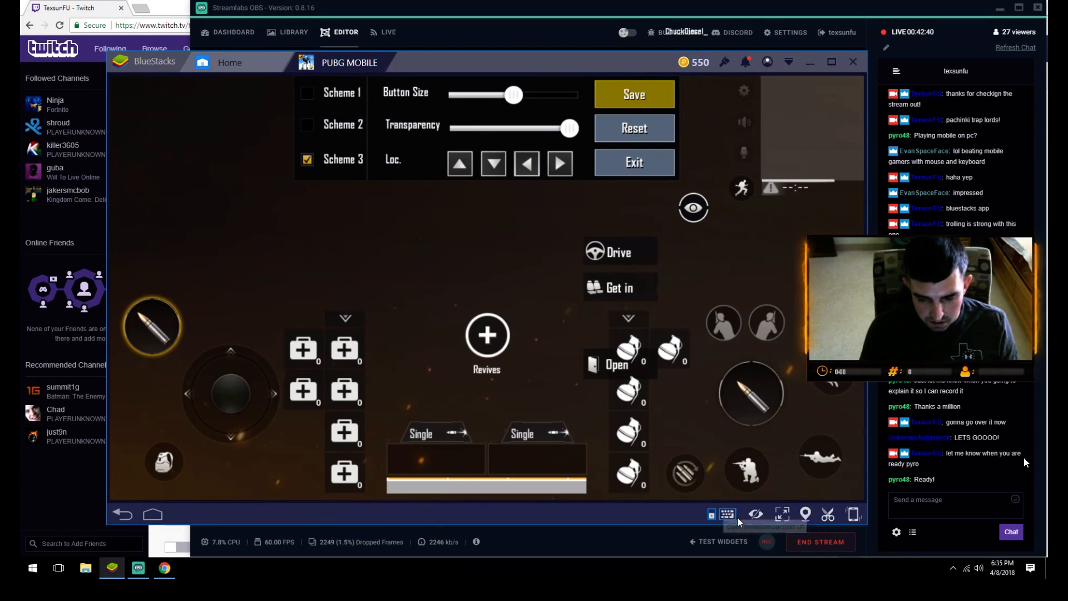
mouse_move(727, 515)
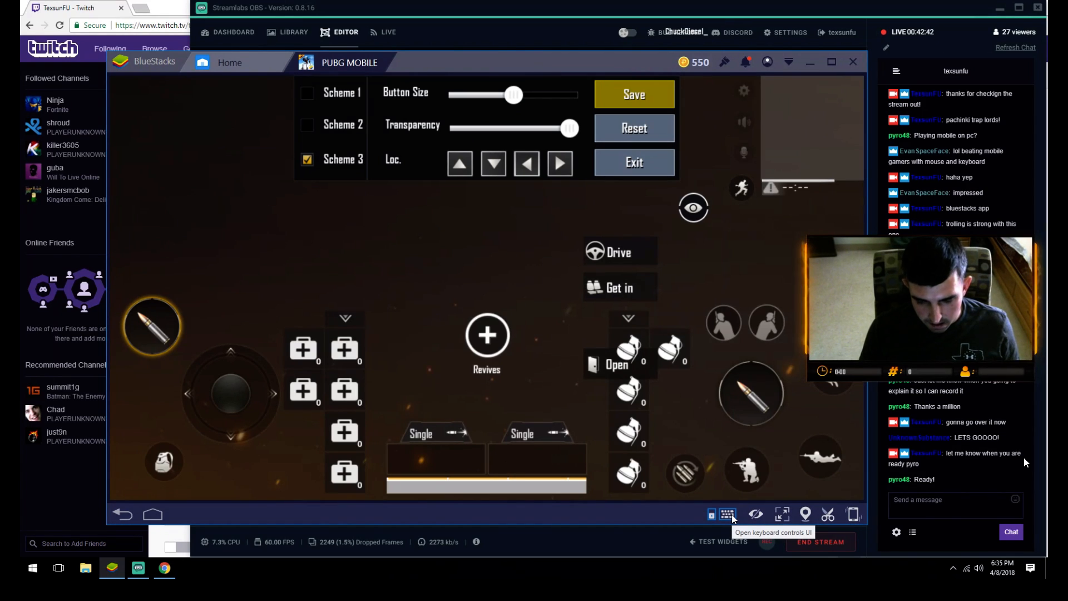
Map F1 to the crosshair control, save the keymap, and close the editor.
left_click(726, 514)
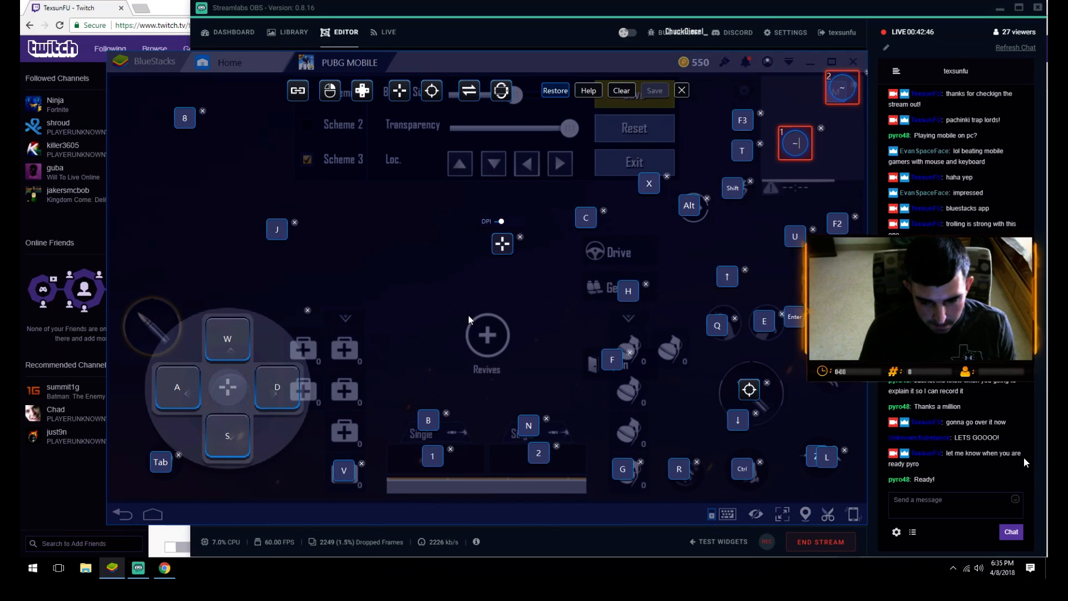
mouse_move(778, 290)
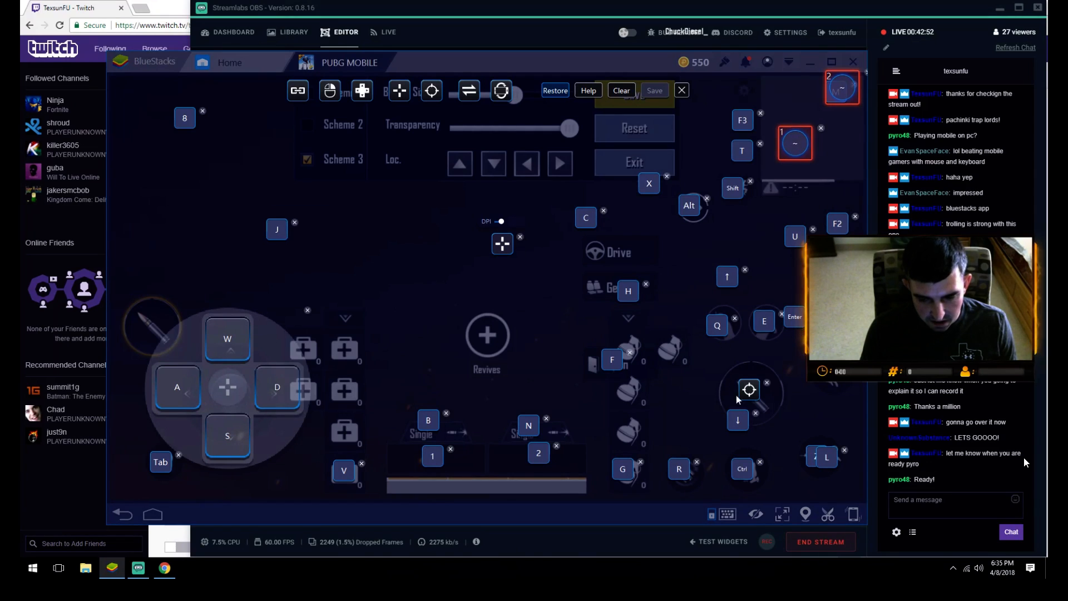
mouse_move(749, 389)
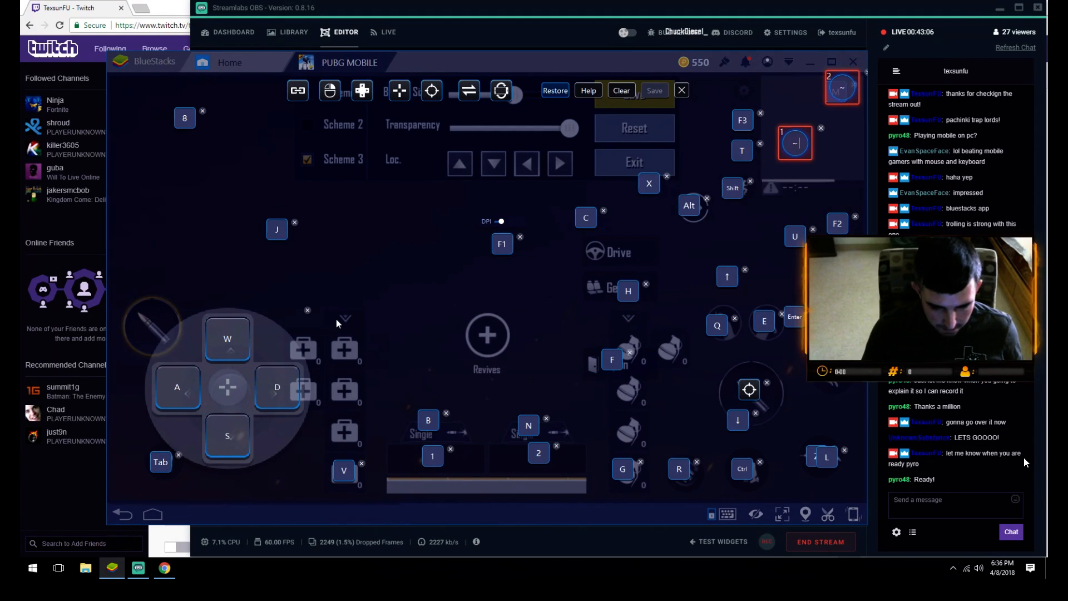
left_click(622, 468)
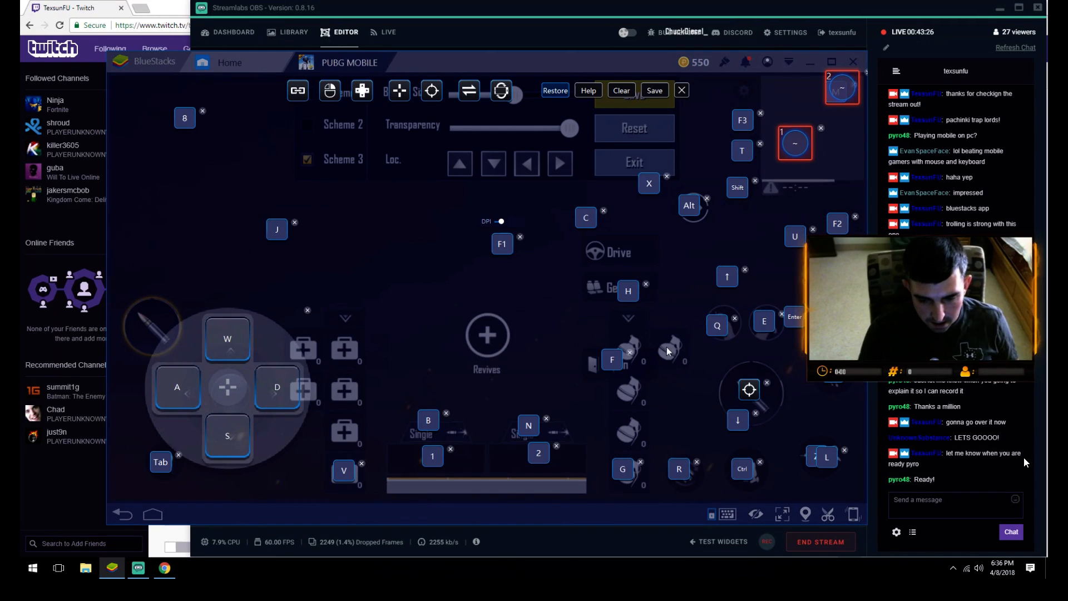
left_click(611, 359)
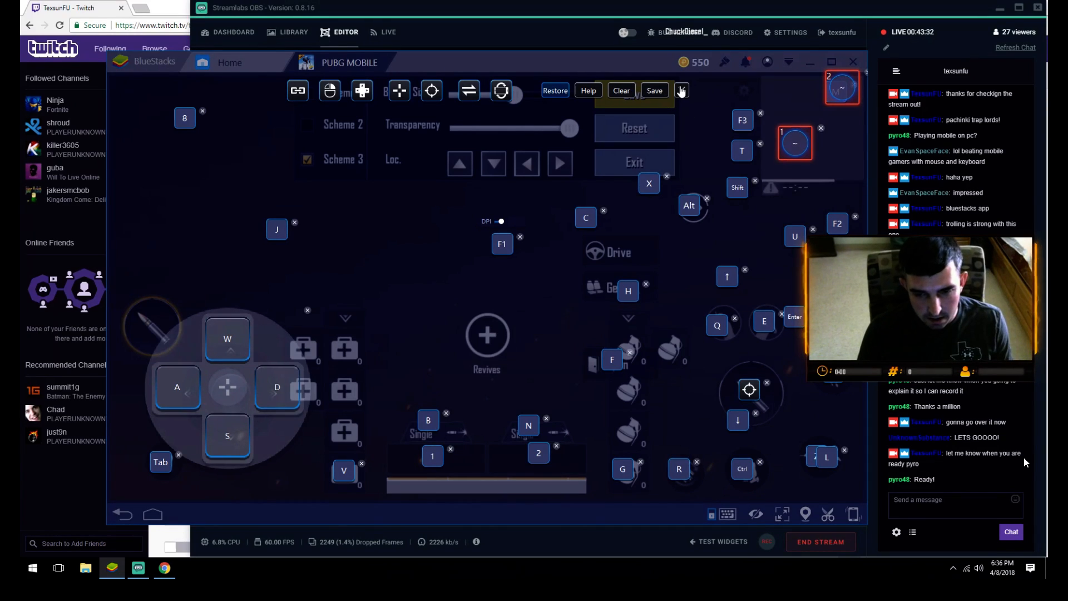
mouse_move(682, 90)
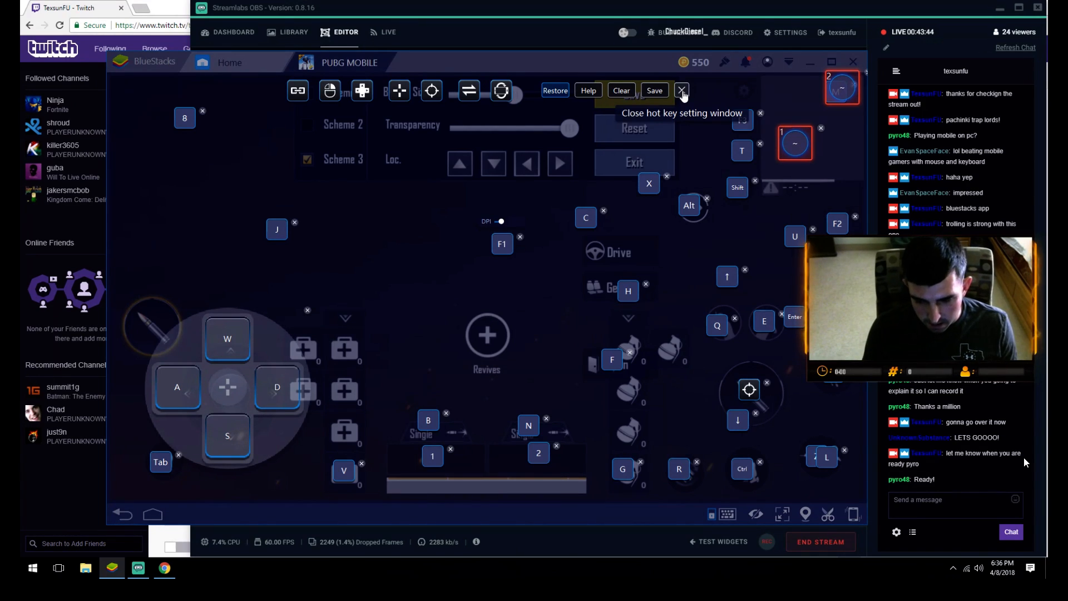
left_click(681, 90)
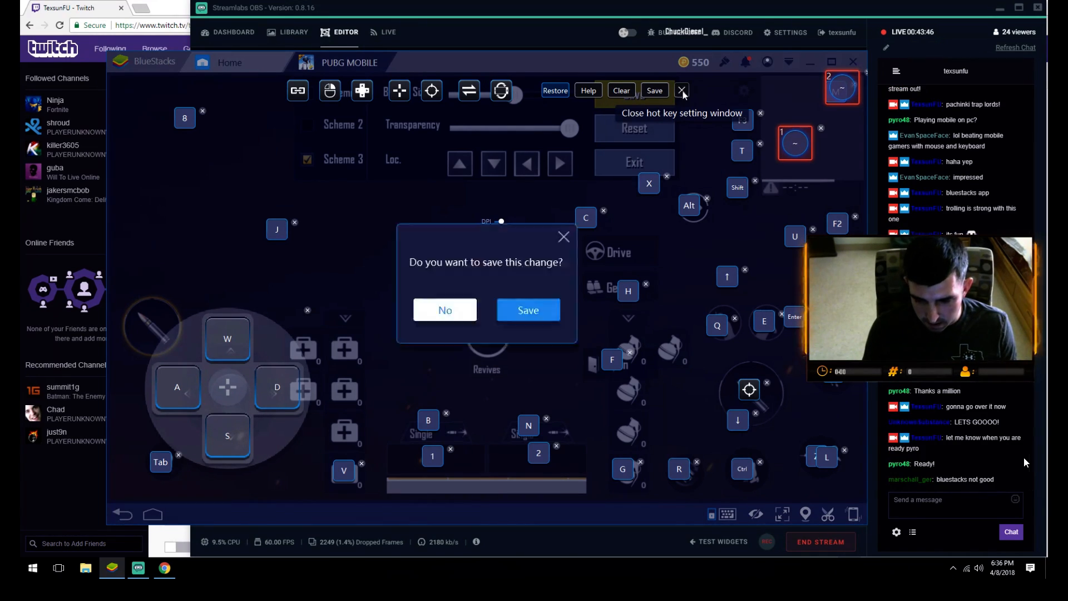